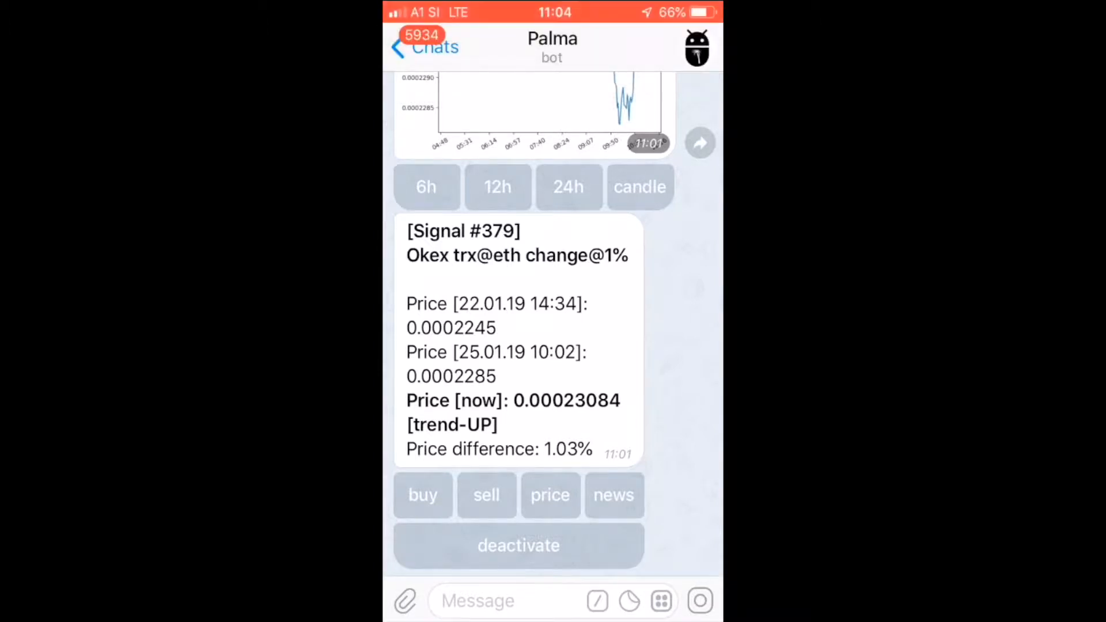
Leave the current chat and open Saved Messages from the chat list.
left_click(402, 47)
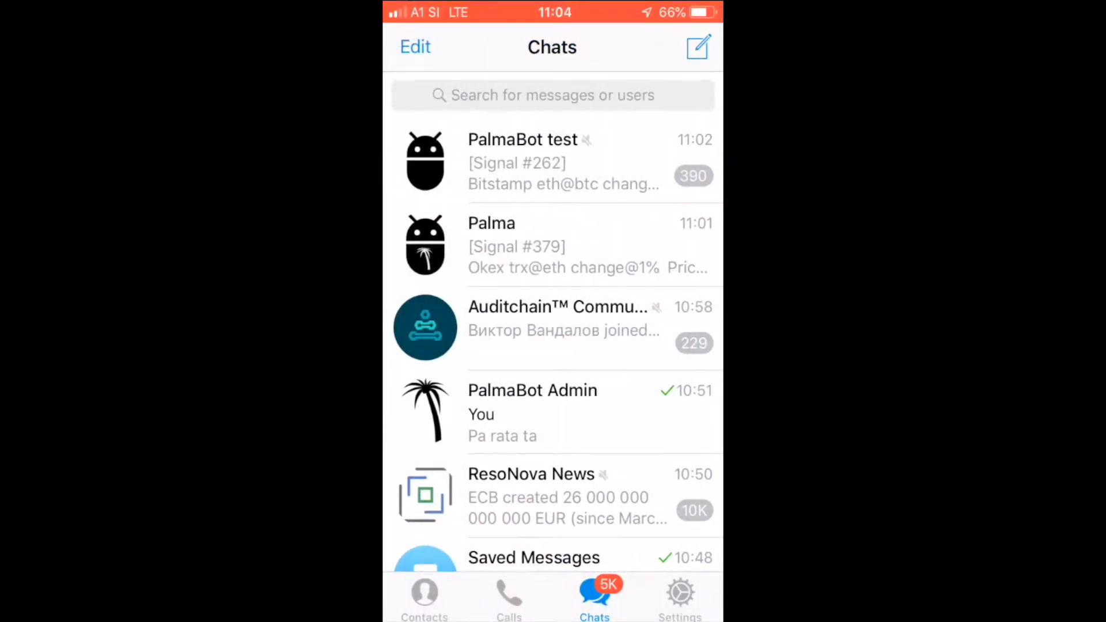
scroll("down", 3)
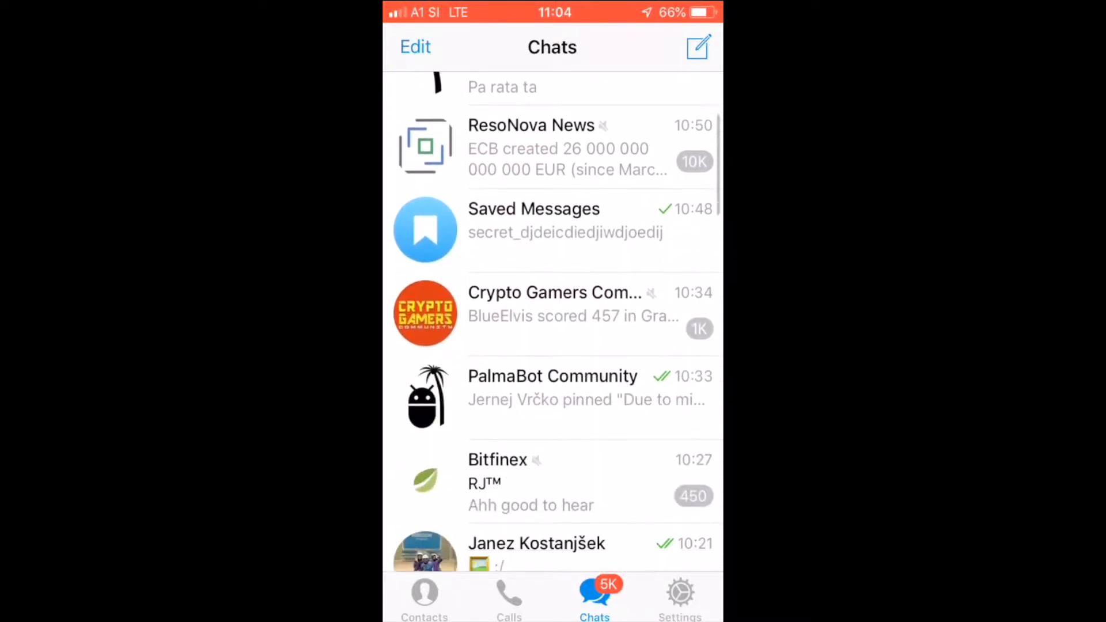
left_click(534, 220)
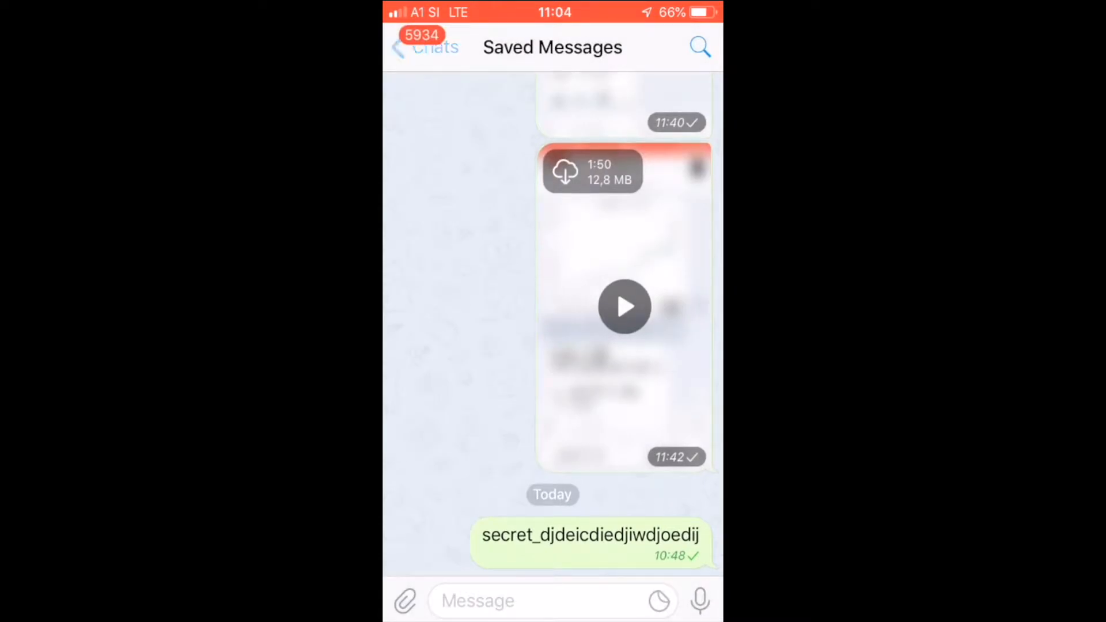
Go back from Saved Messages to the Palma bot chat.
left_click(430, 48)
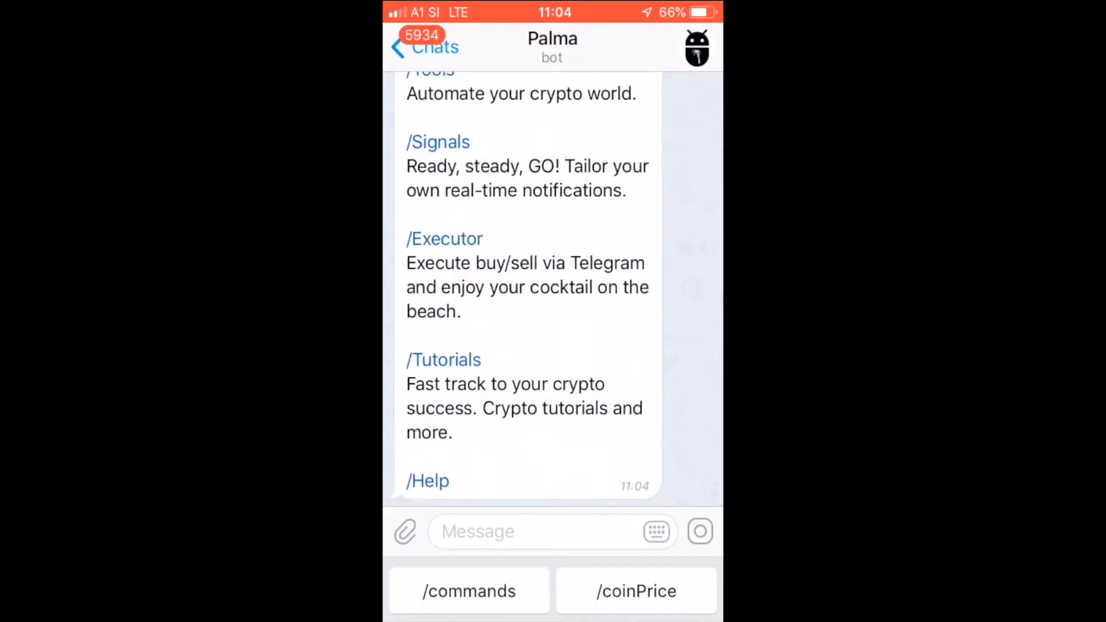
Open the bot message's Settings link in the browser.
left_click(427, 480)
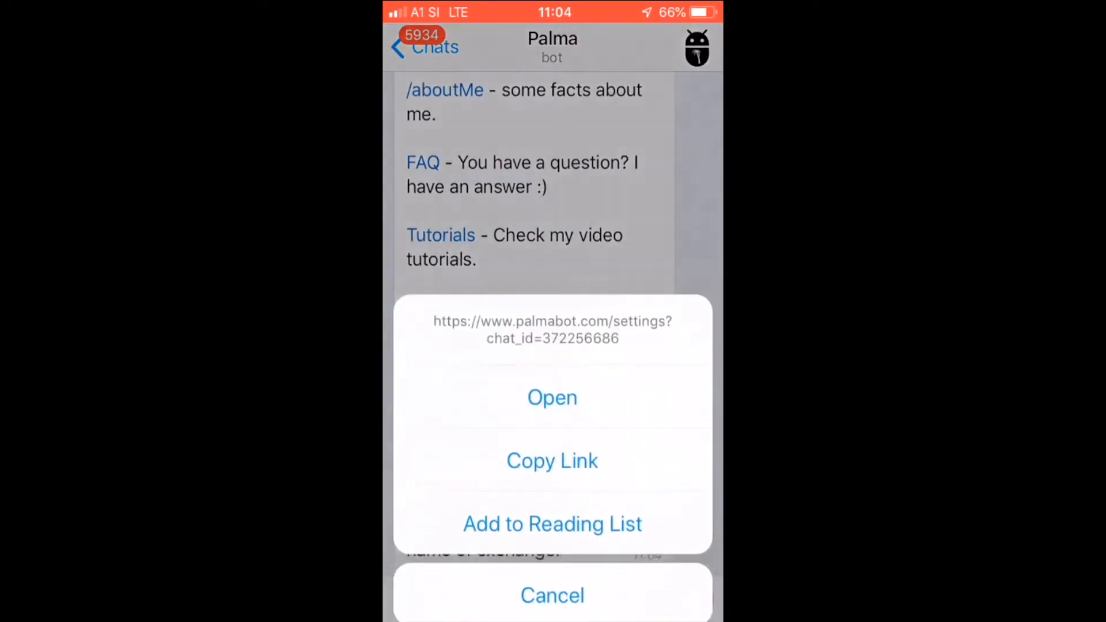
left_click(552, 611)
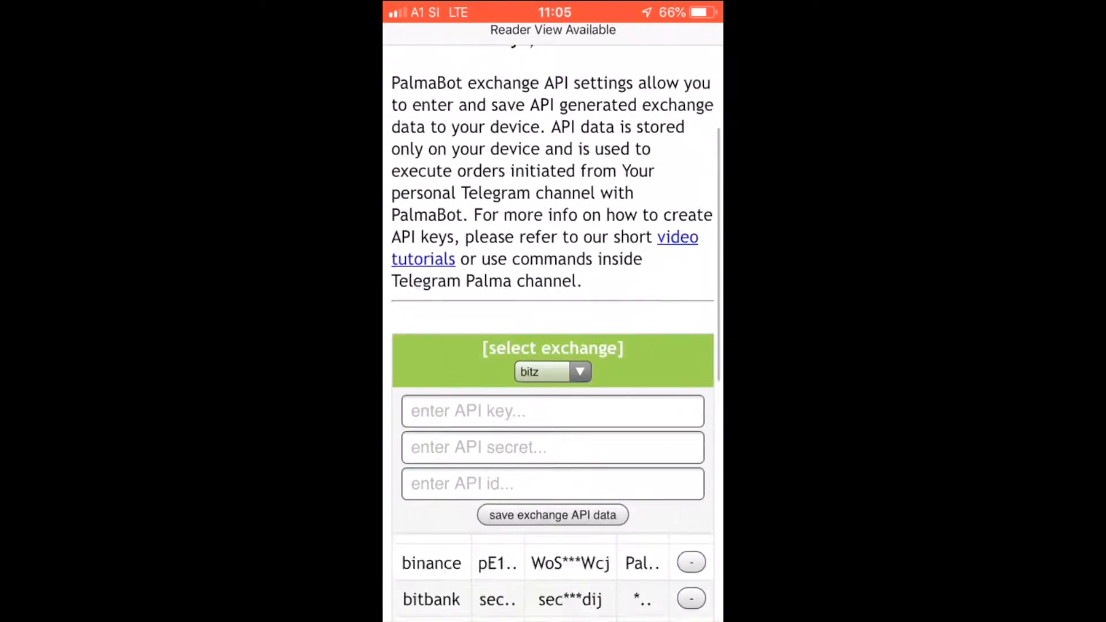
Choose gateio as the exchange, paste the API secret, and select the key in the email.
scroll("down", 3)
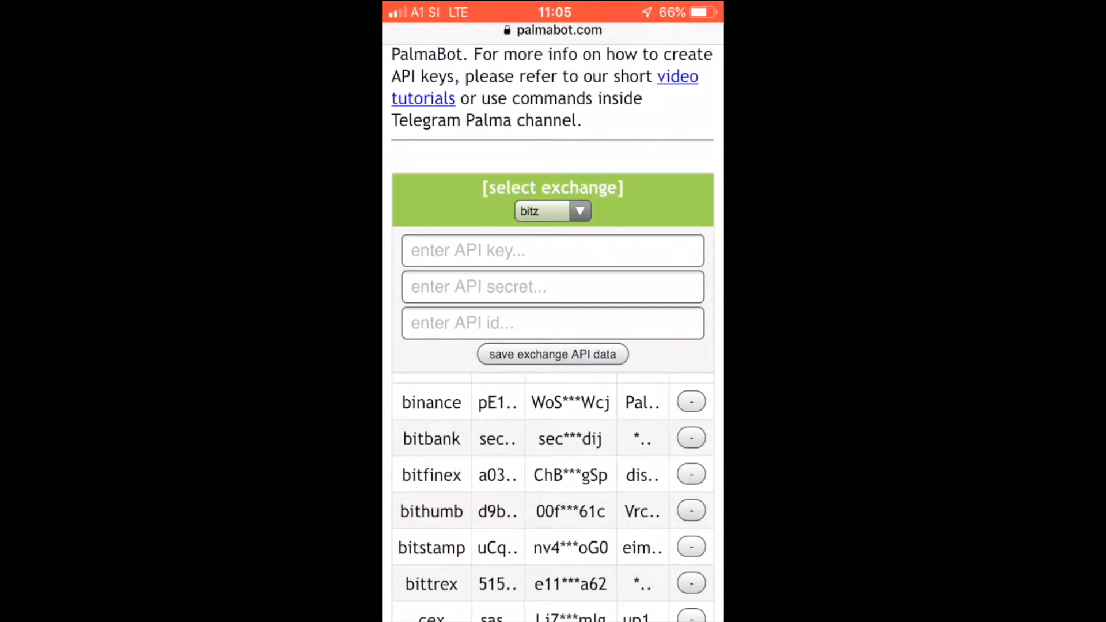
left_click(553, 211)
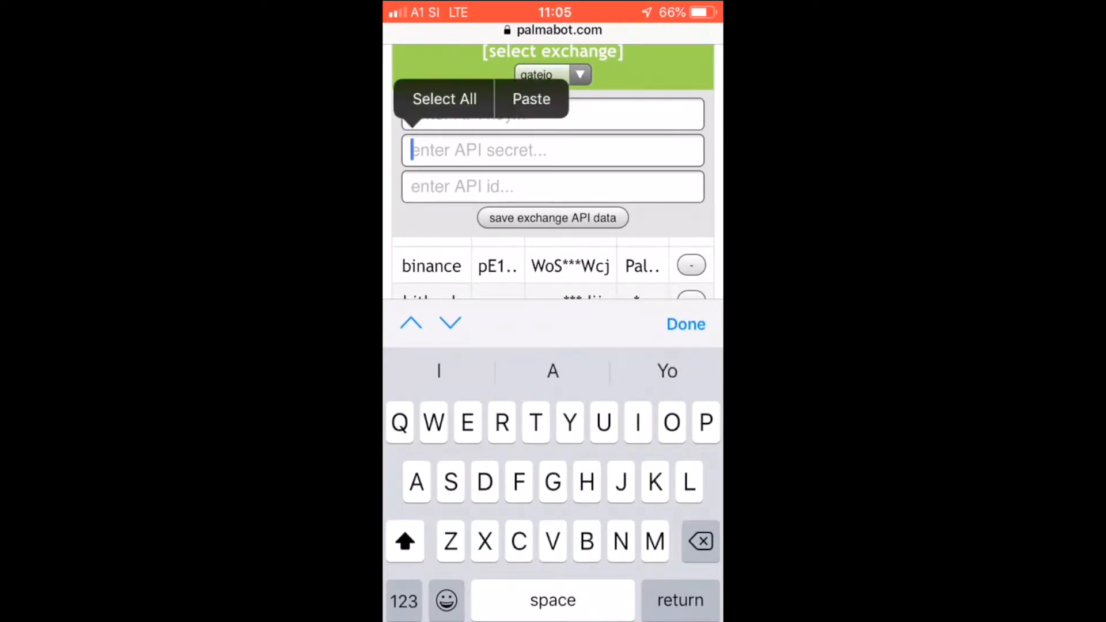
left_click(531, 99)
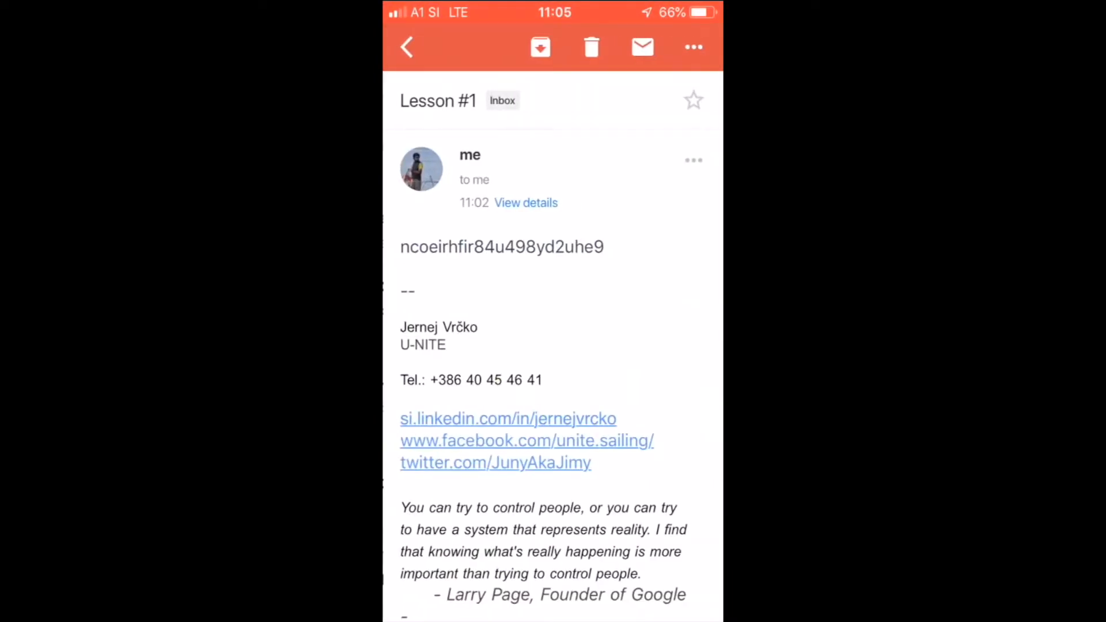
double_click(501, 247)
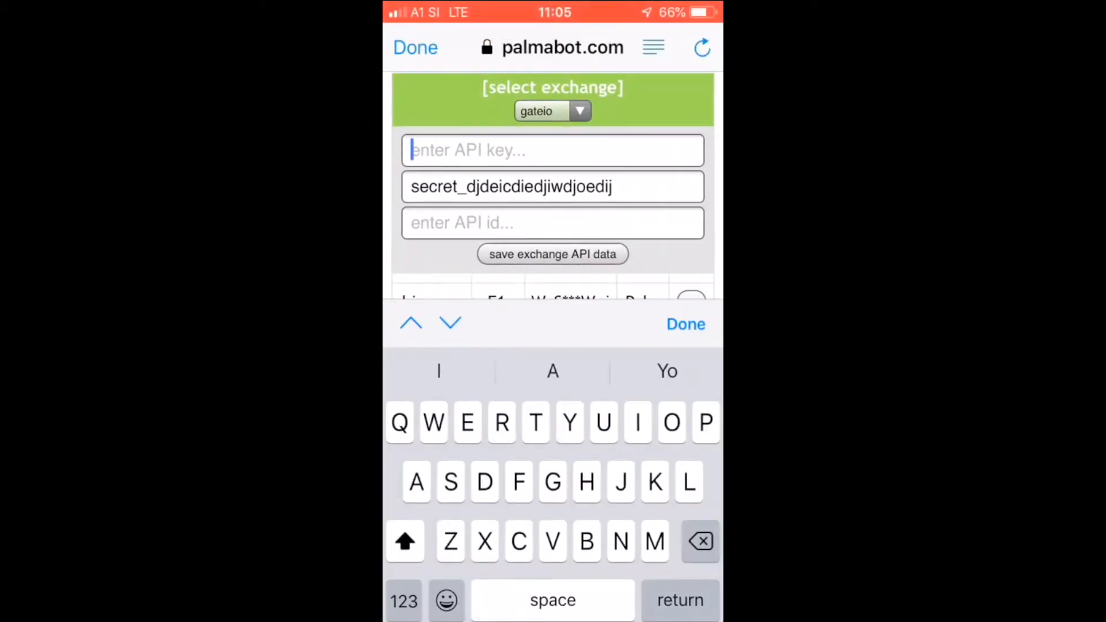
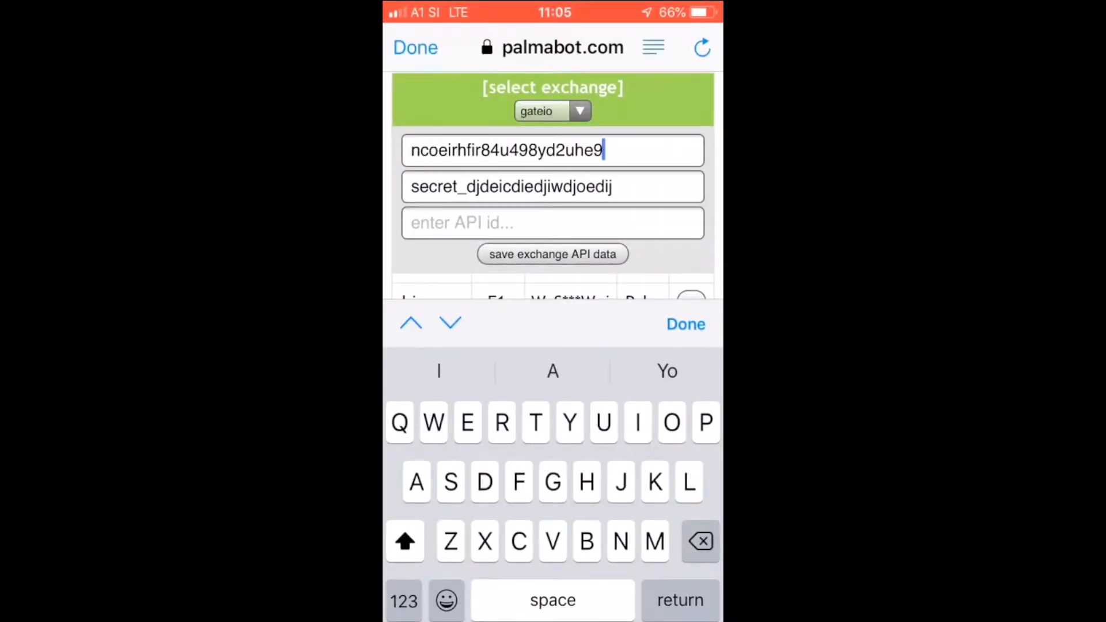
left_click(552, 223)
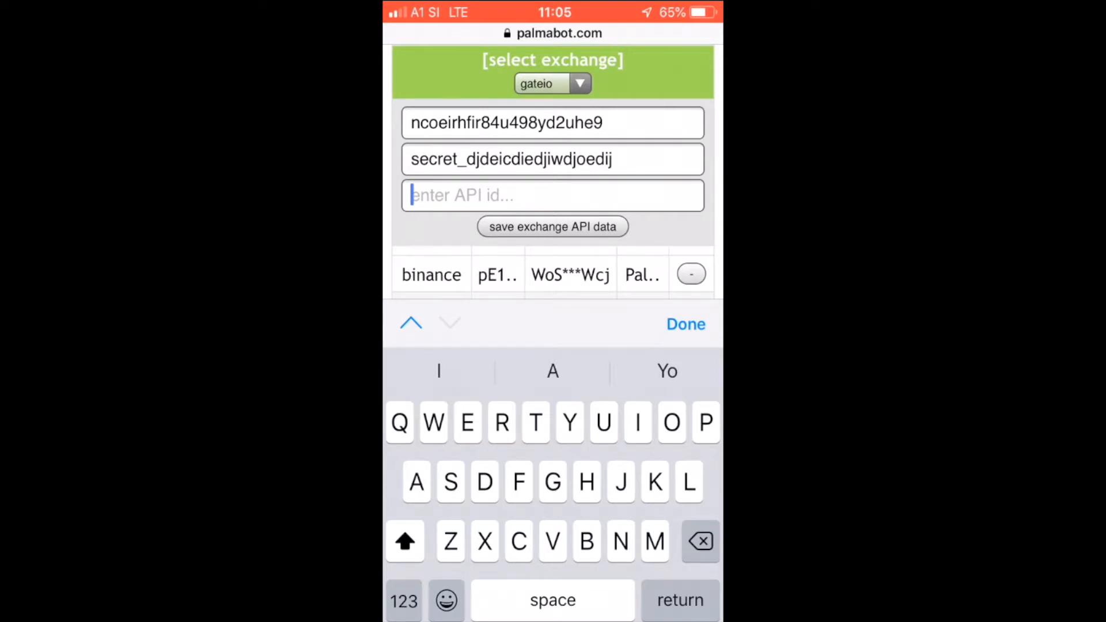
left_click(553, 226)
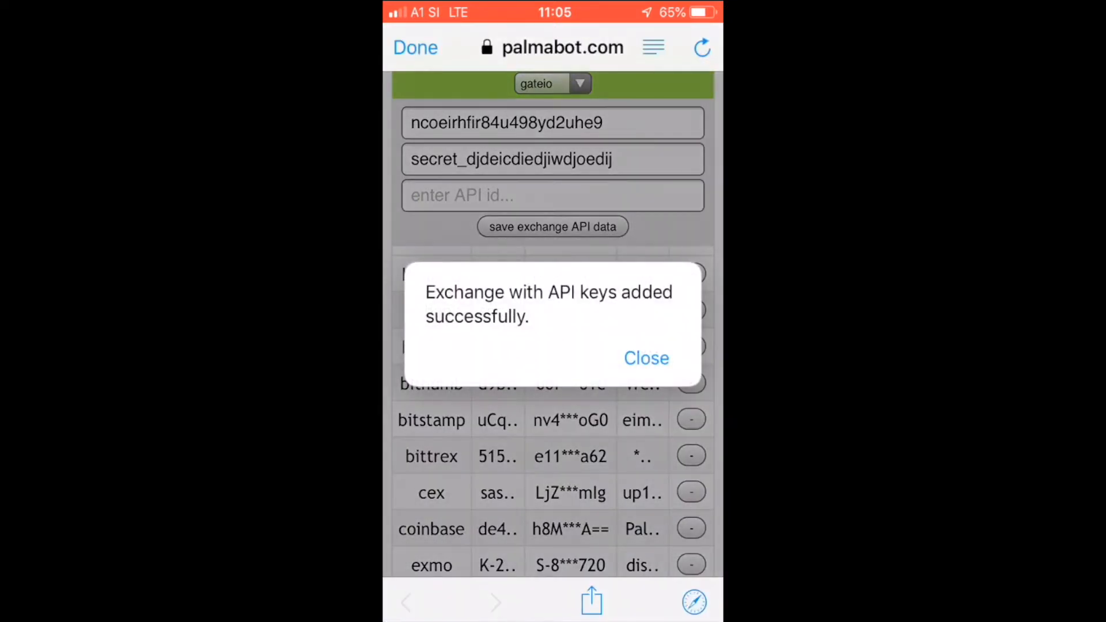
left_click(646, 357)
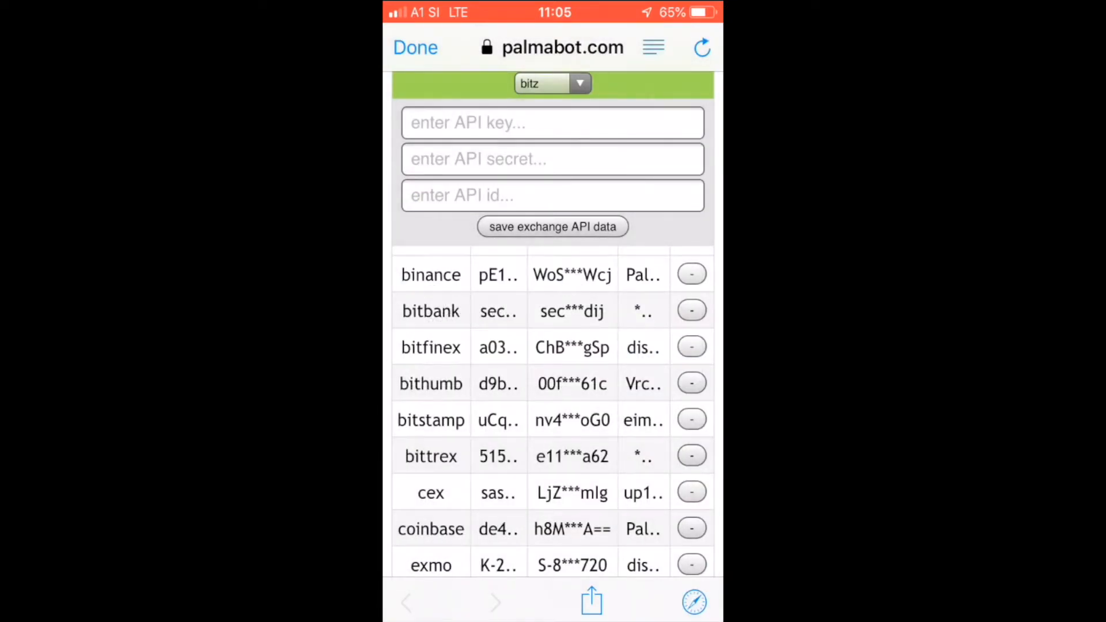
left_click(415, 48)
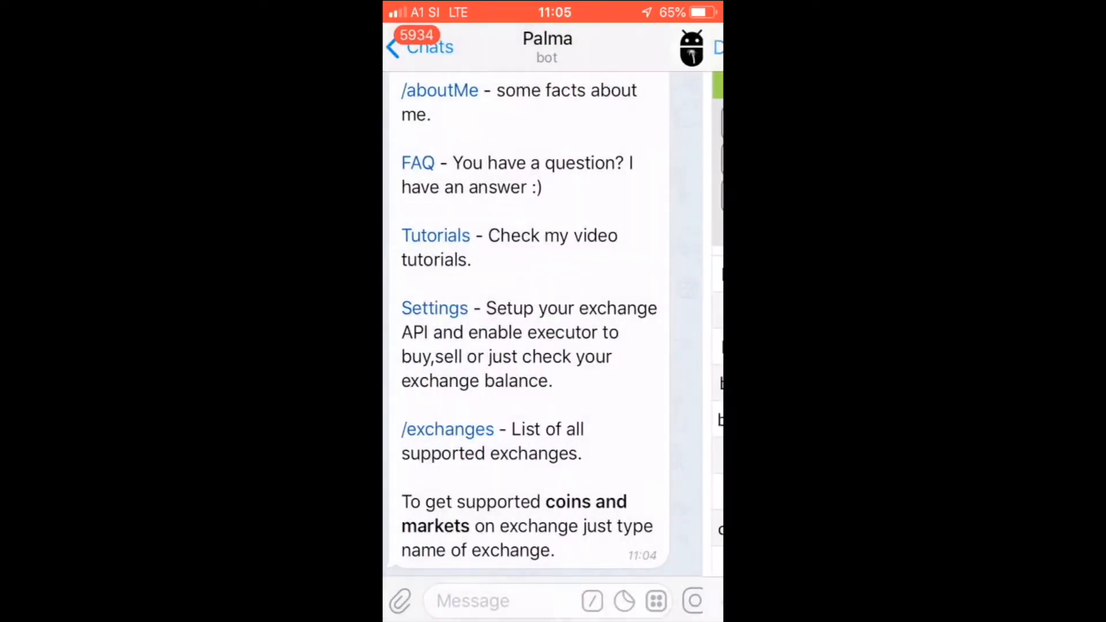
Type '/balance all bitz' into the Palma bot message field without sending.
left_click(471, 617)
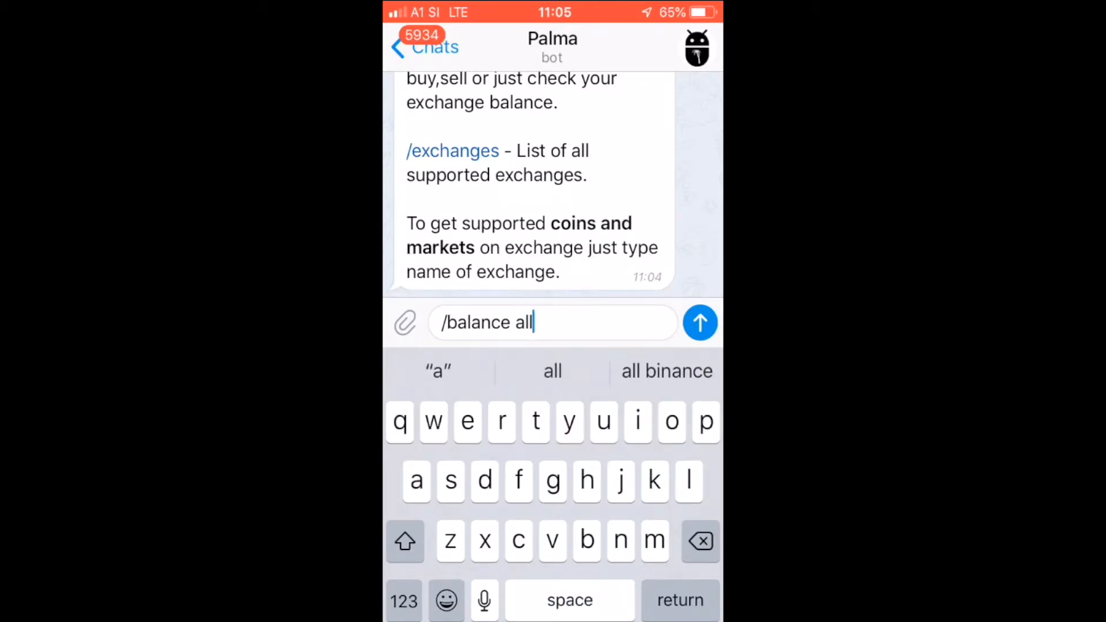
type("bi")
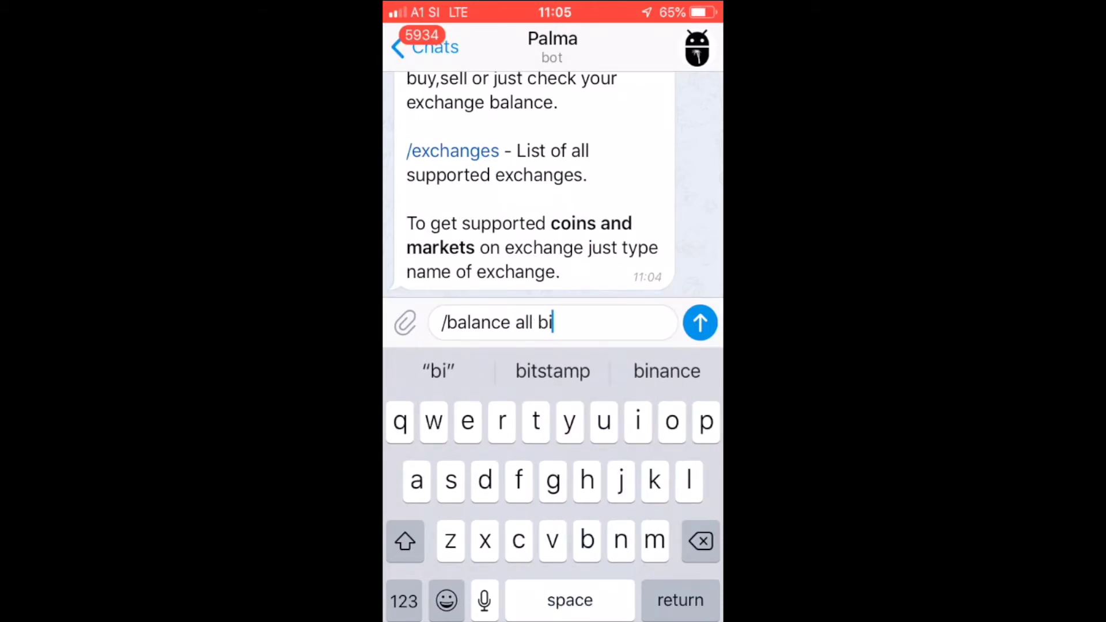
type("tz")
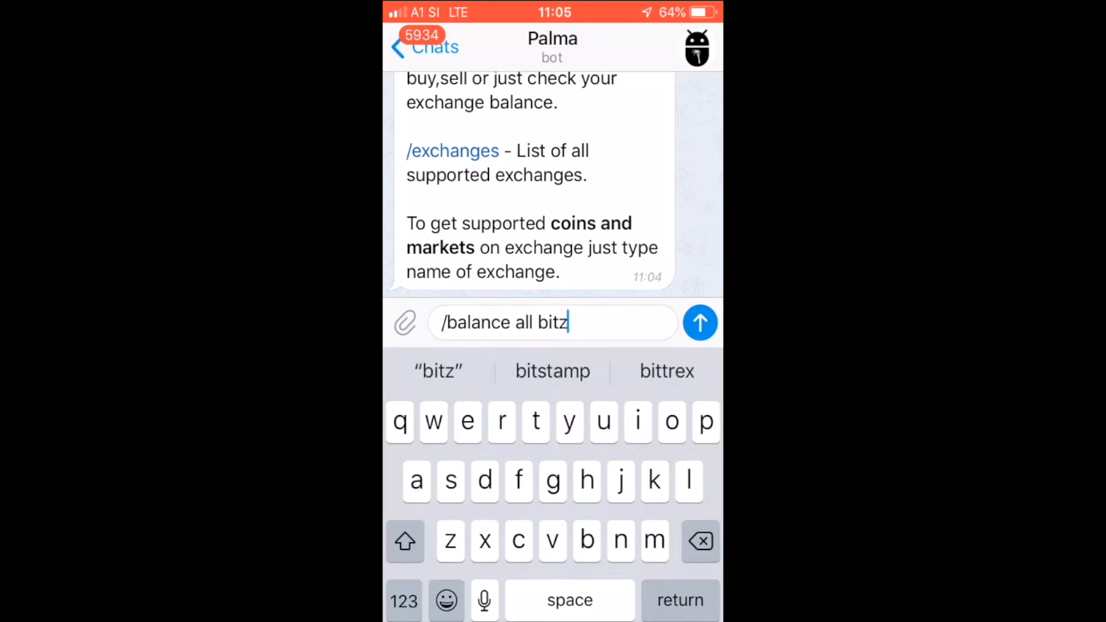